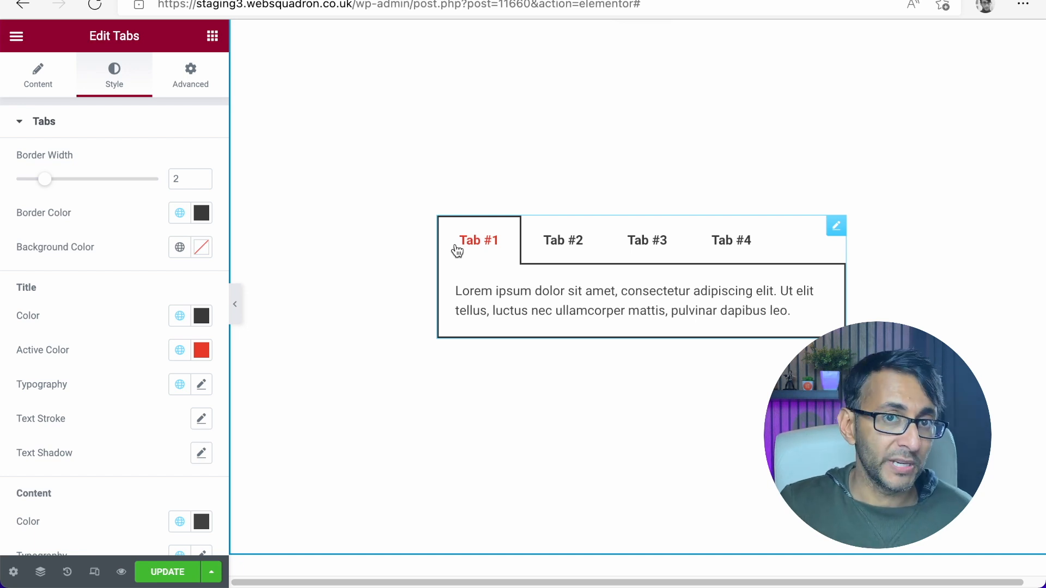
{"action": "mouse_move", "coordinate": [732, 241]}
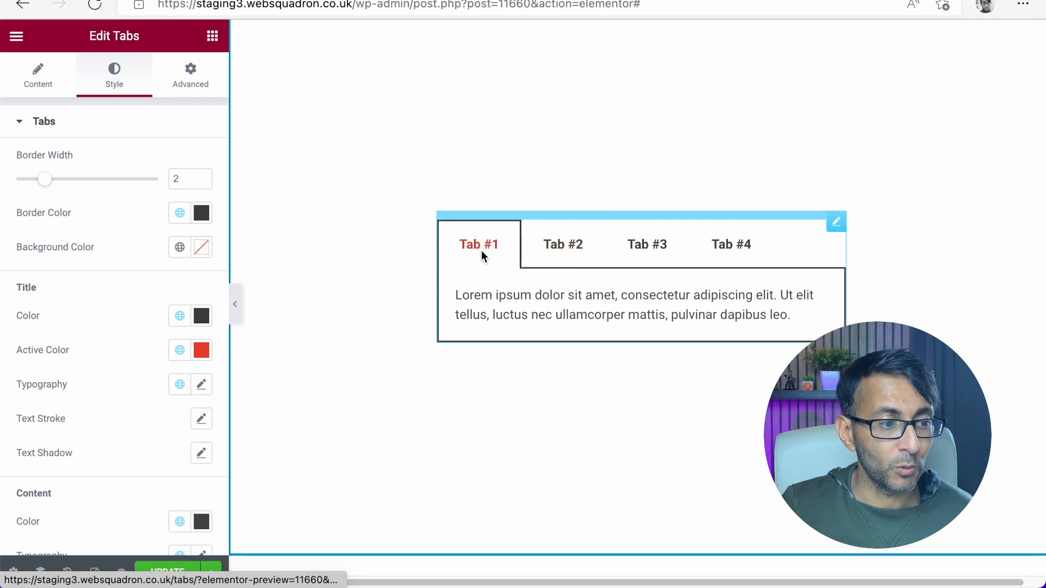
Step: Check the second and first tabs' content, then search the widget library for 'htm'
{"action": "left_click", "coordinate": [562, 244]}
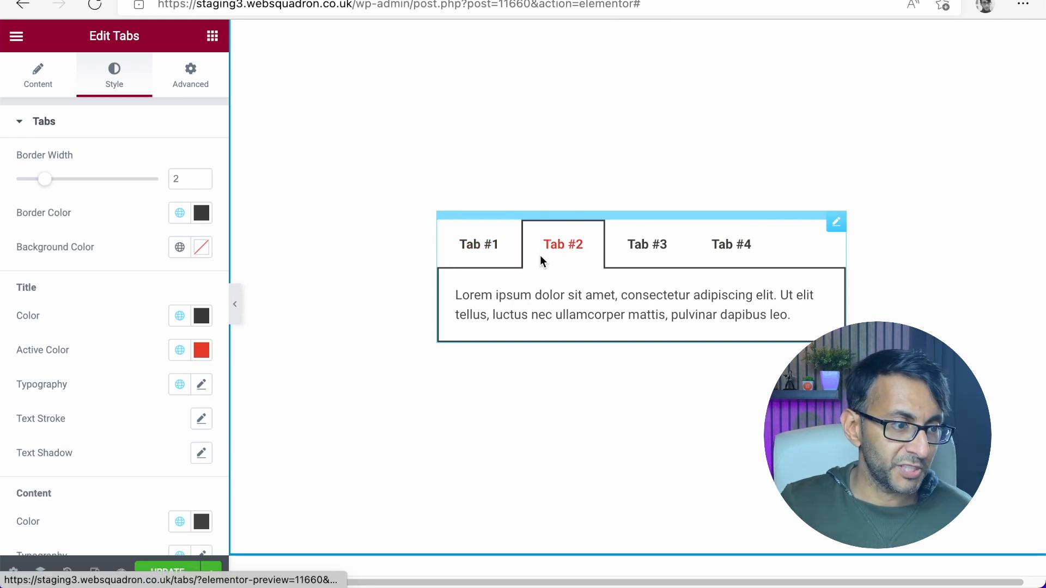
{"action": "left_click", "coordinate": [478, 244]}
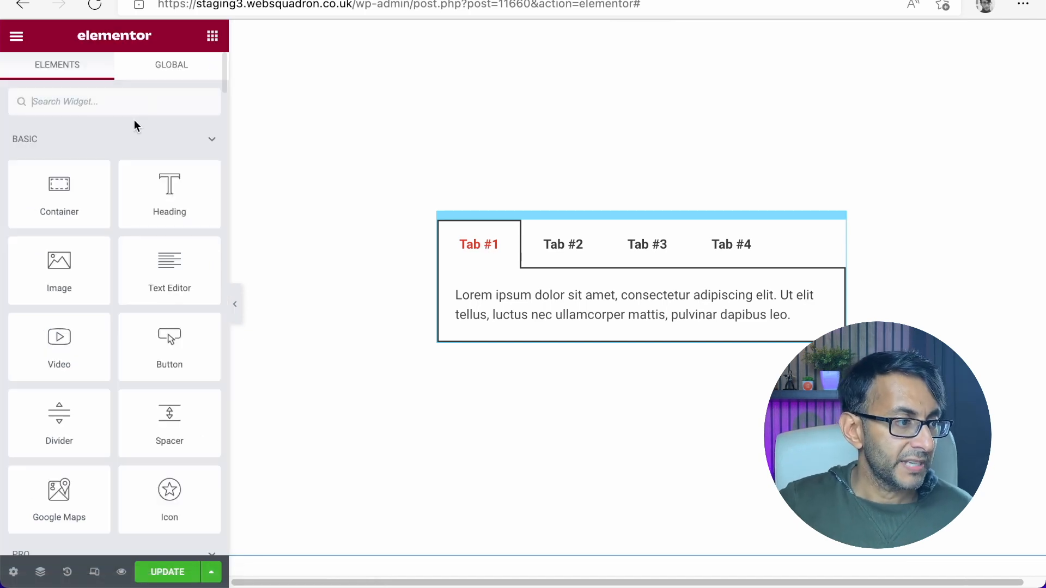
{"action": "type", "text": "htm"}
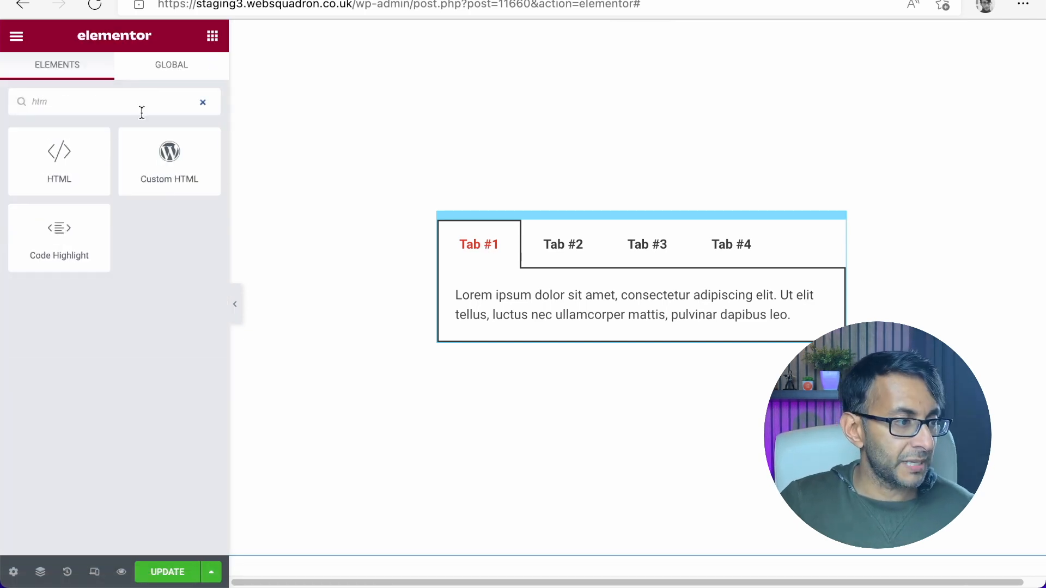
{"action": "mouse_move", "coordinate": [59, 160]}
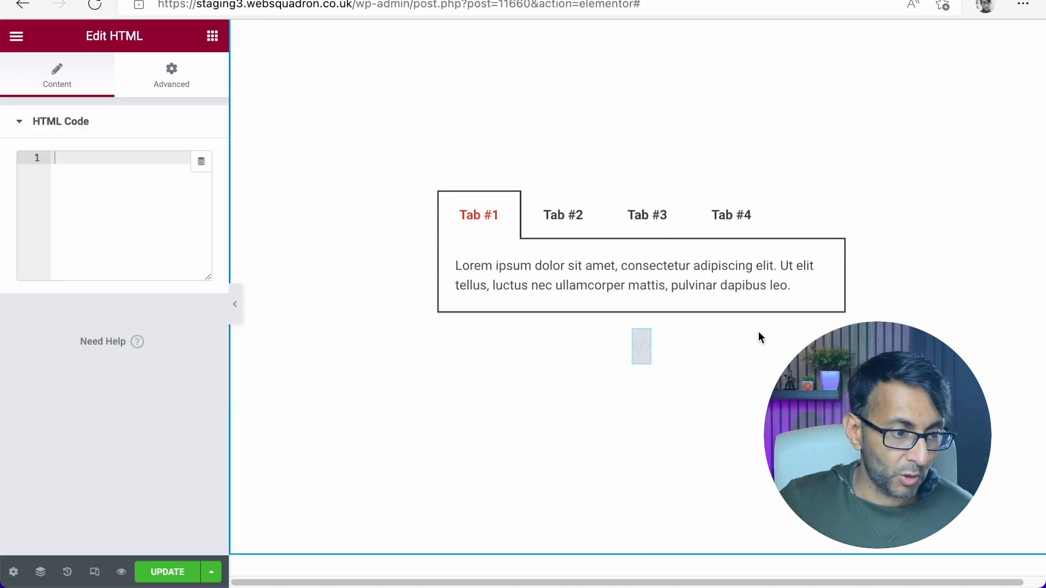
Step: Collapse the Elementor editing sidebar for a full-width canvas view
{"action": "left_click", "coordinate": [235, 304]}
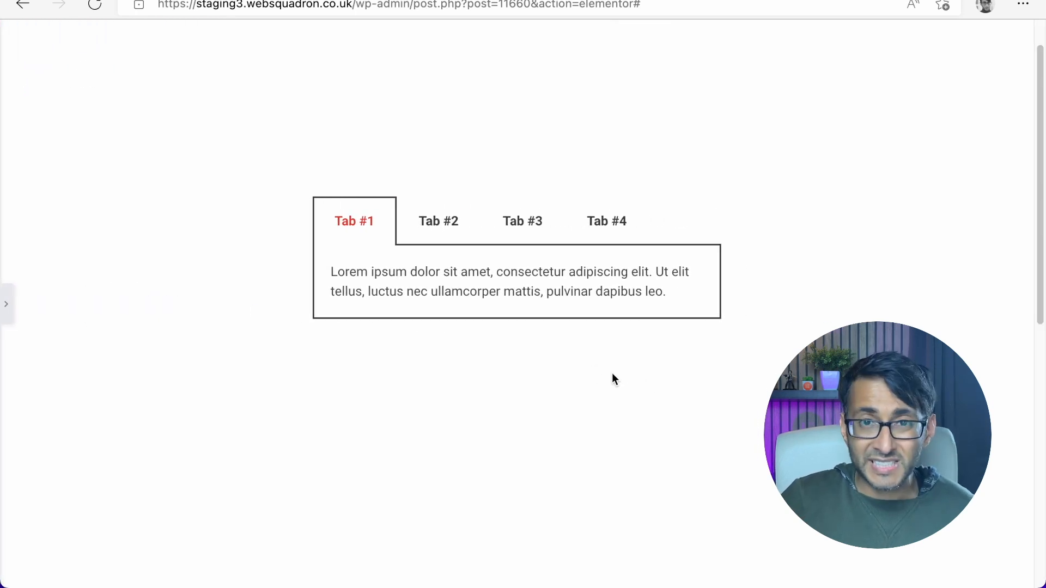
{"action": "mouse_move", "coordinate": [639, 360]}
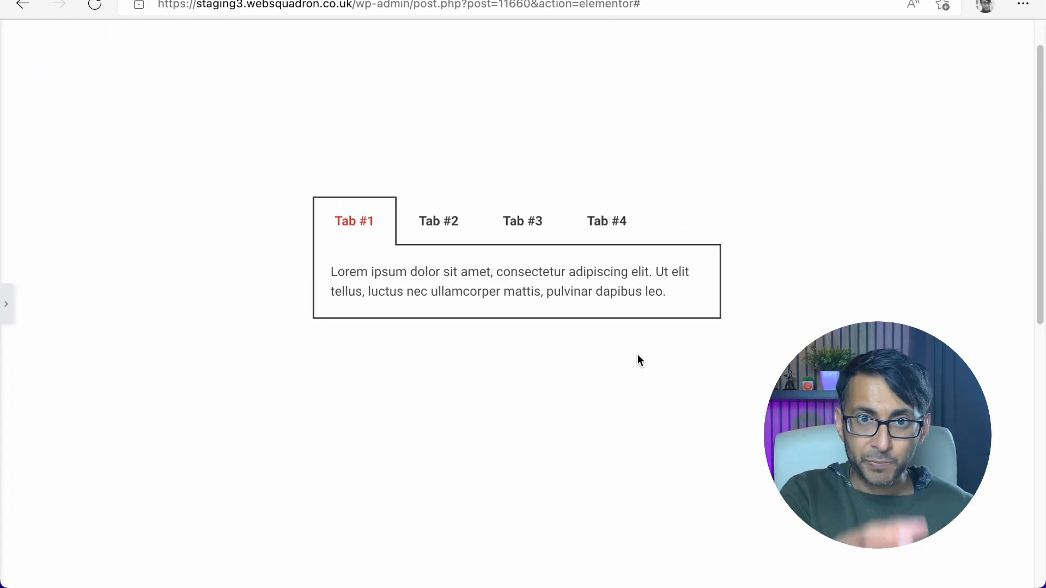
{"action": "mouse_move", "coordinate": [16, 345]}
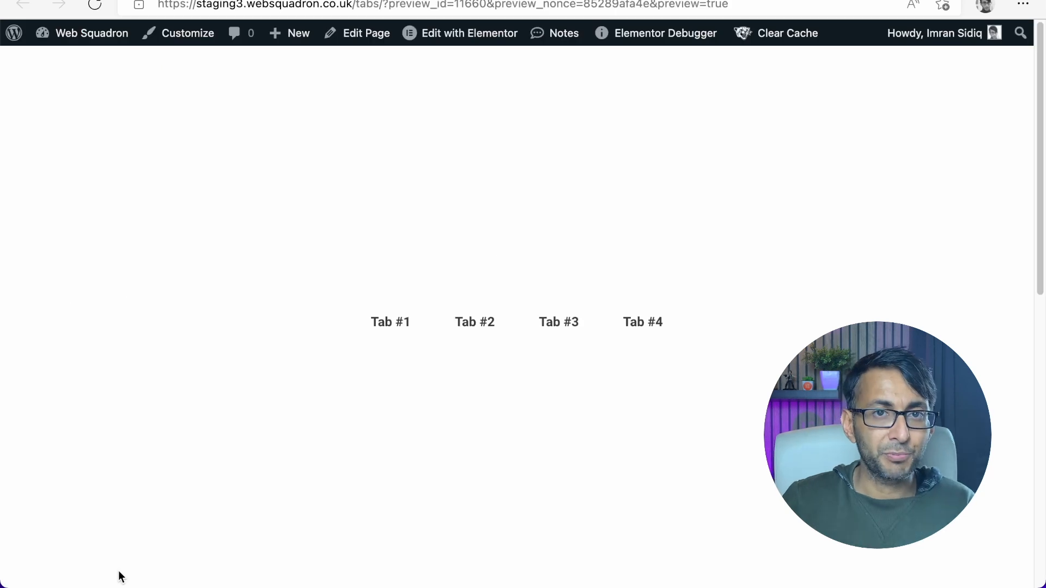
{"action": "mouse_move", "coordinate": [219, 535]}
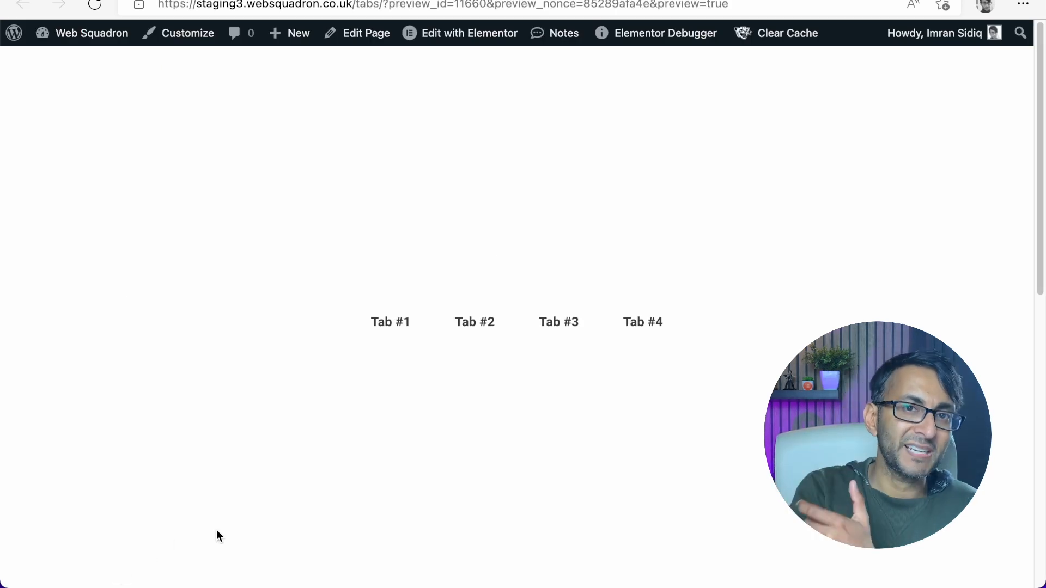
{"action": "mouse_move", "coordinate": [476, 361]}
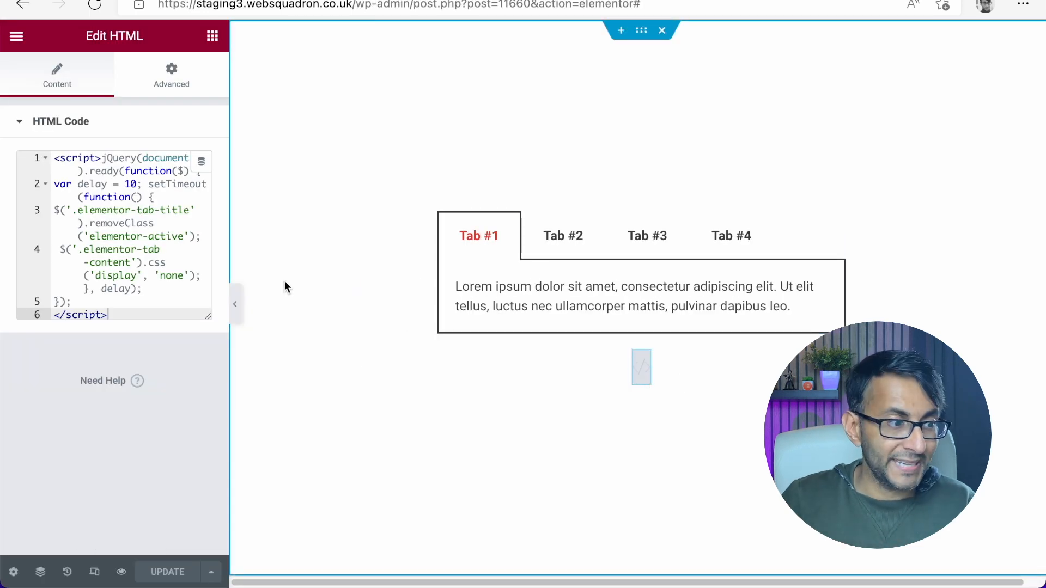
{"action": "mouse_move", "coordinate": [173, 235]}
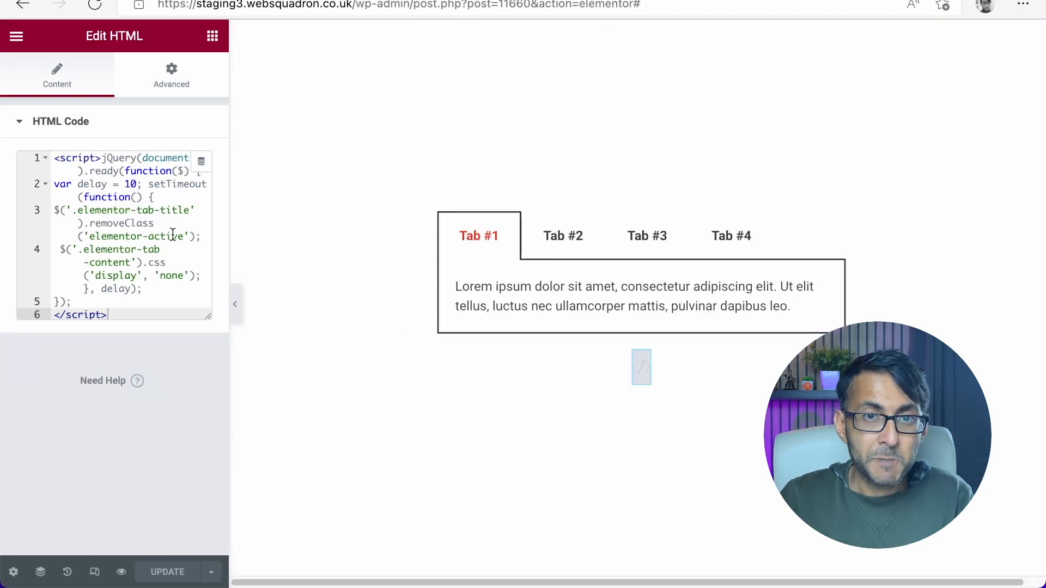